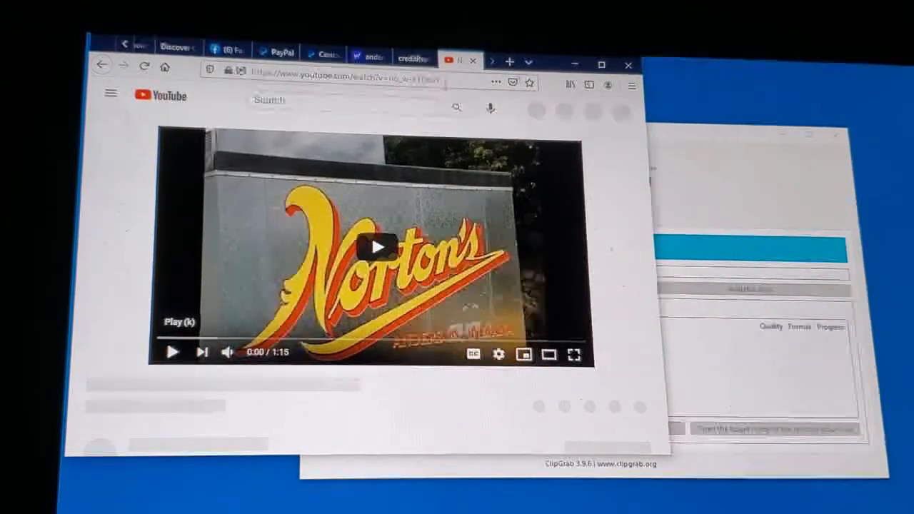
Step: Highlight the YouTube video's full URL in the Firefox address bar for copying
click(328, 80)
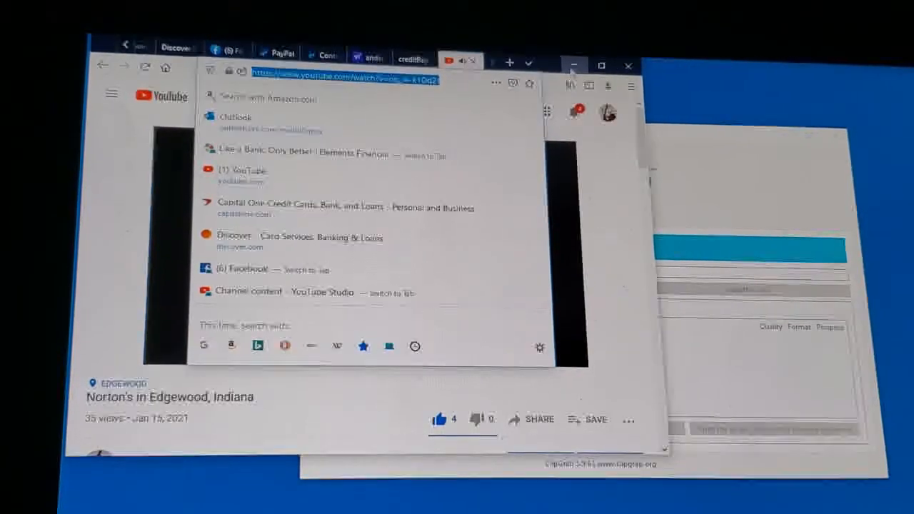
click(574, 66)
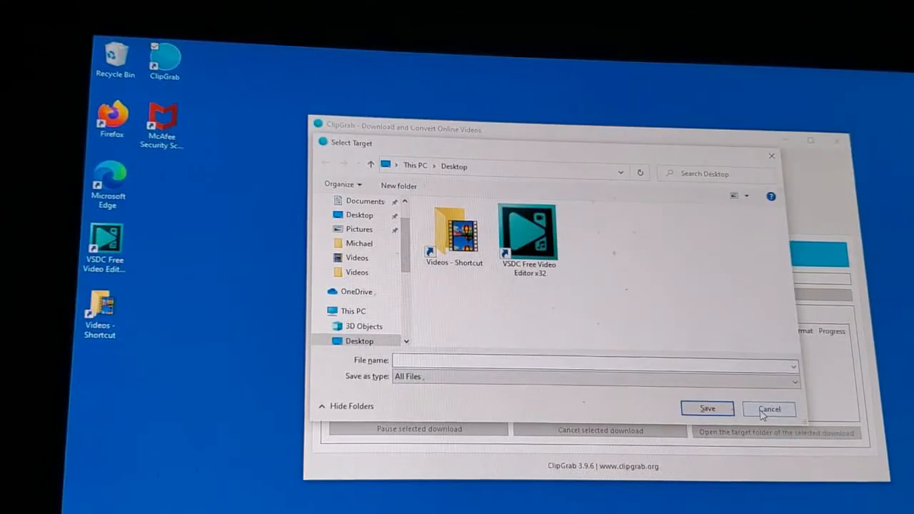
Step: Name the file after the video and save it to the Desktop, starting the 720p download
click(768, 409)
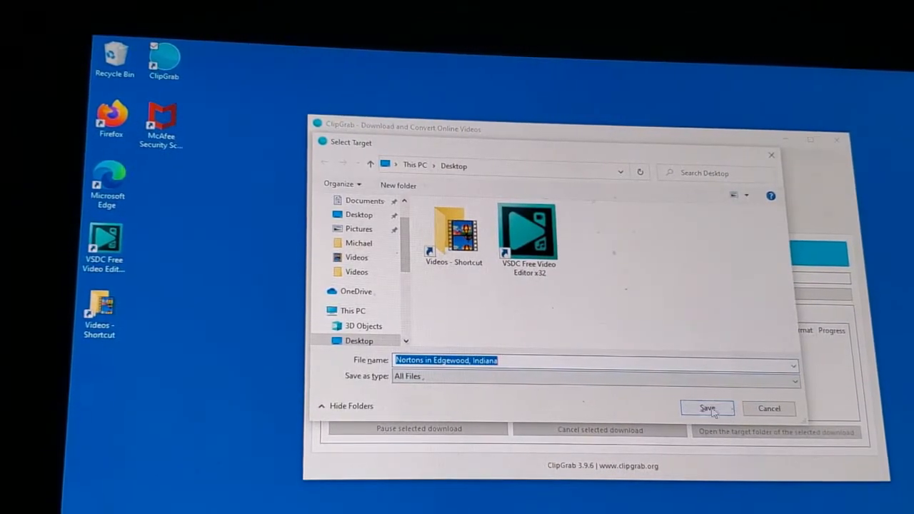
click(705, 408)
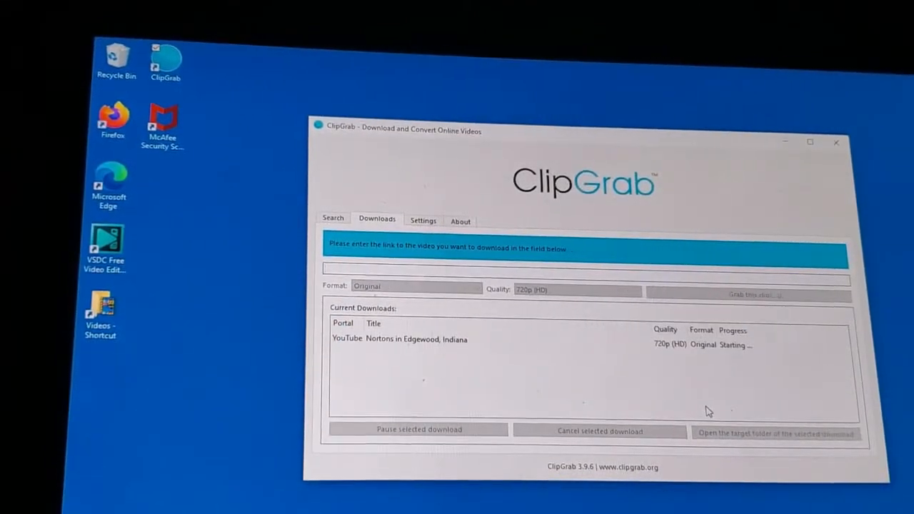